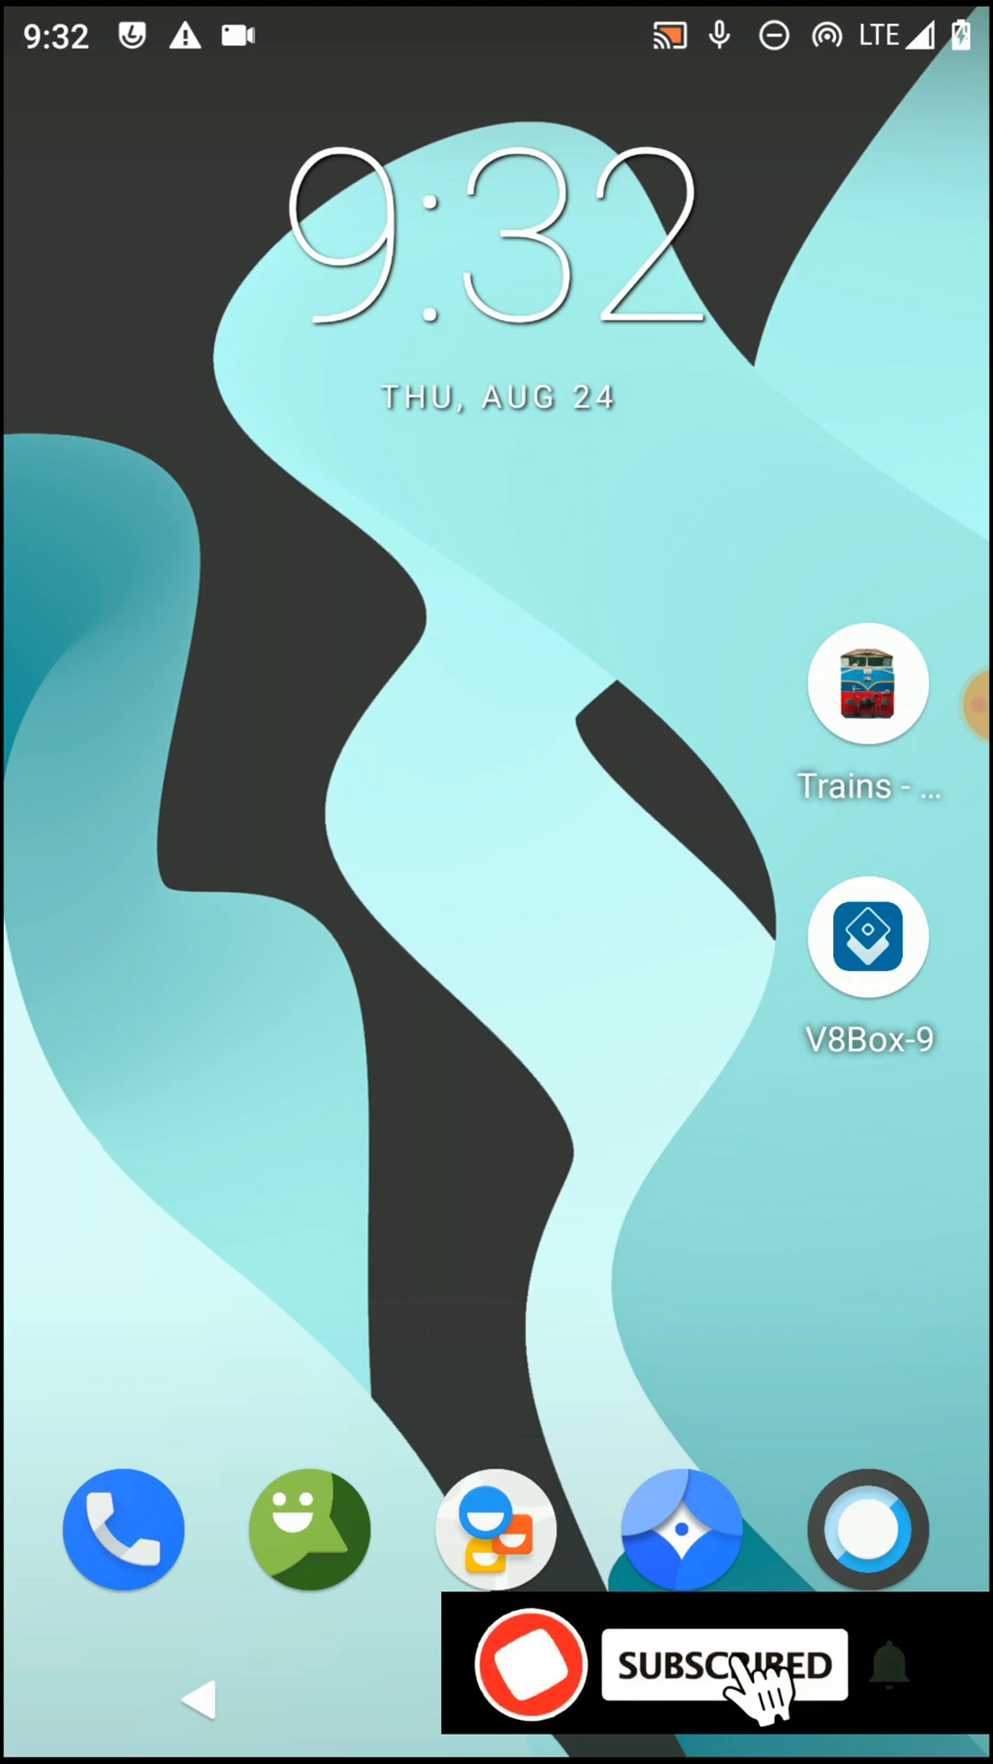
Launch V8Box-9, accept its permissions, dismiss the version warning and agree to the terms
click(867, 970)
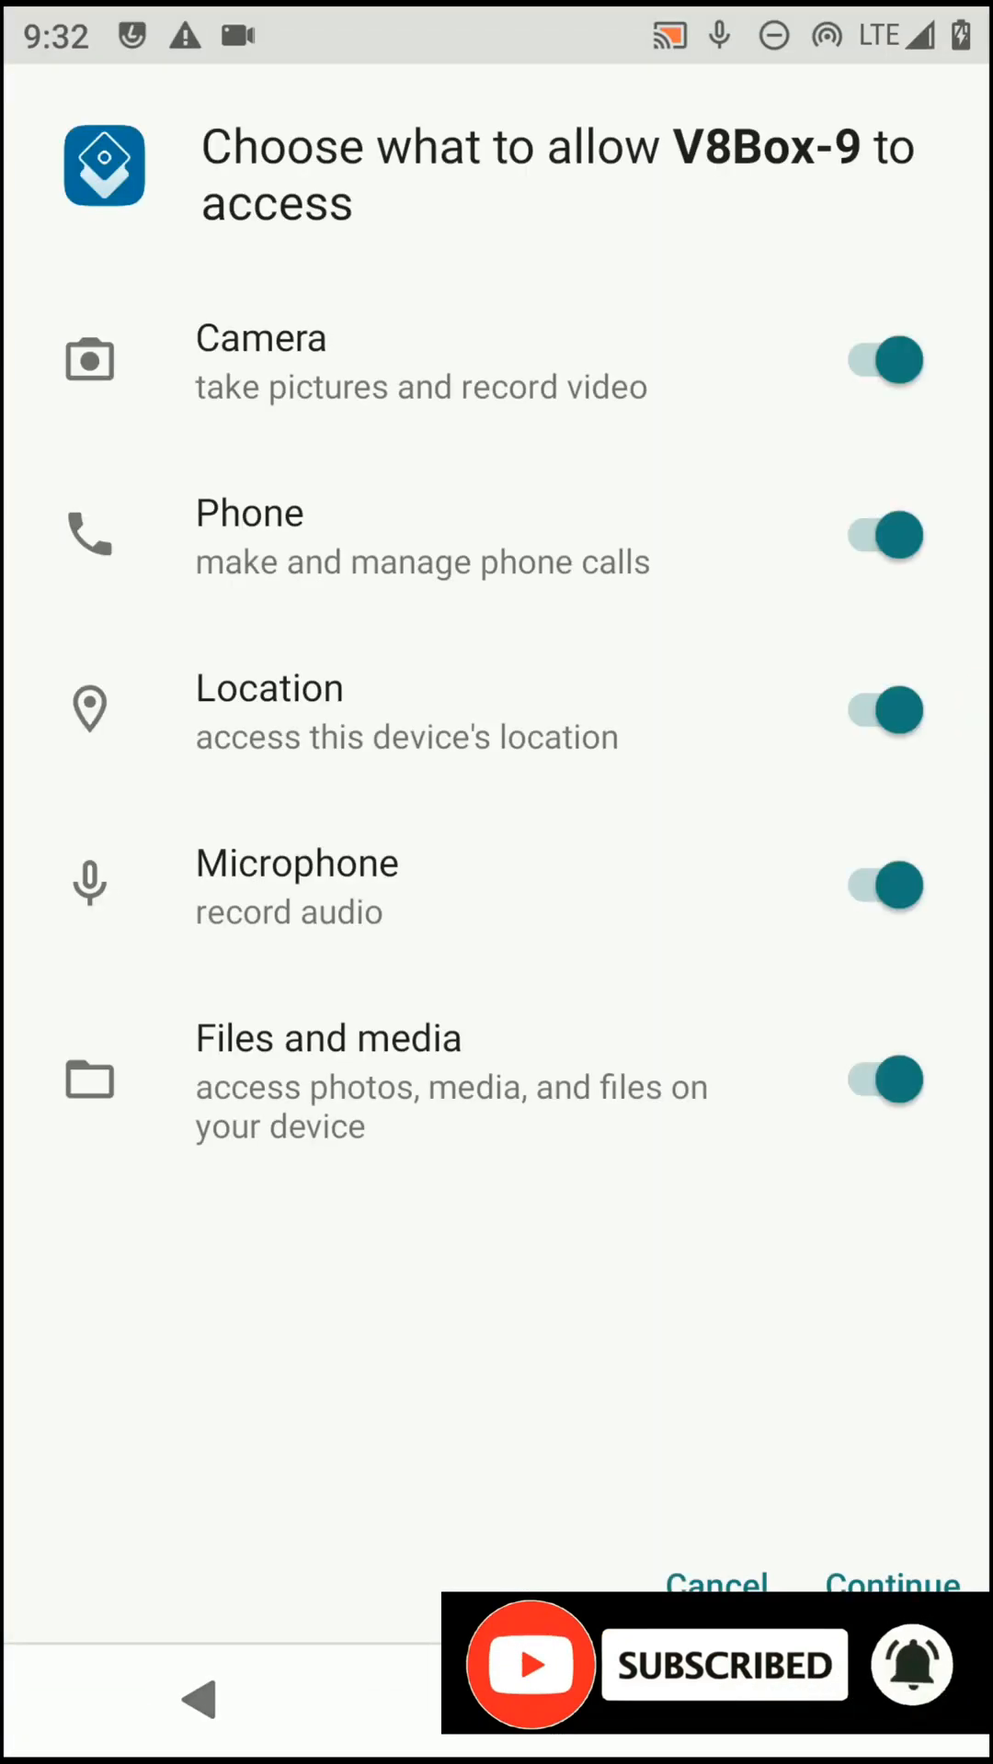
click(889, 1584)
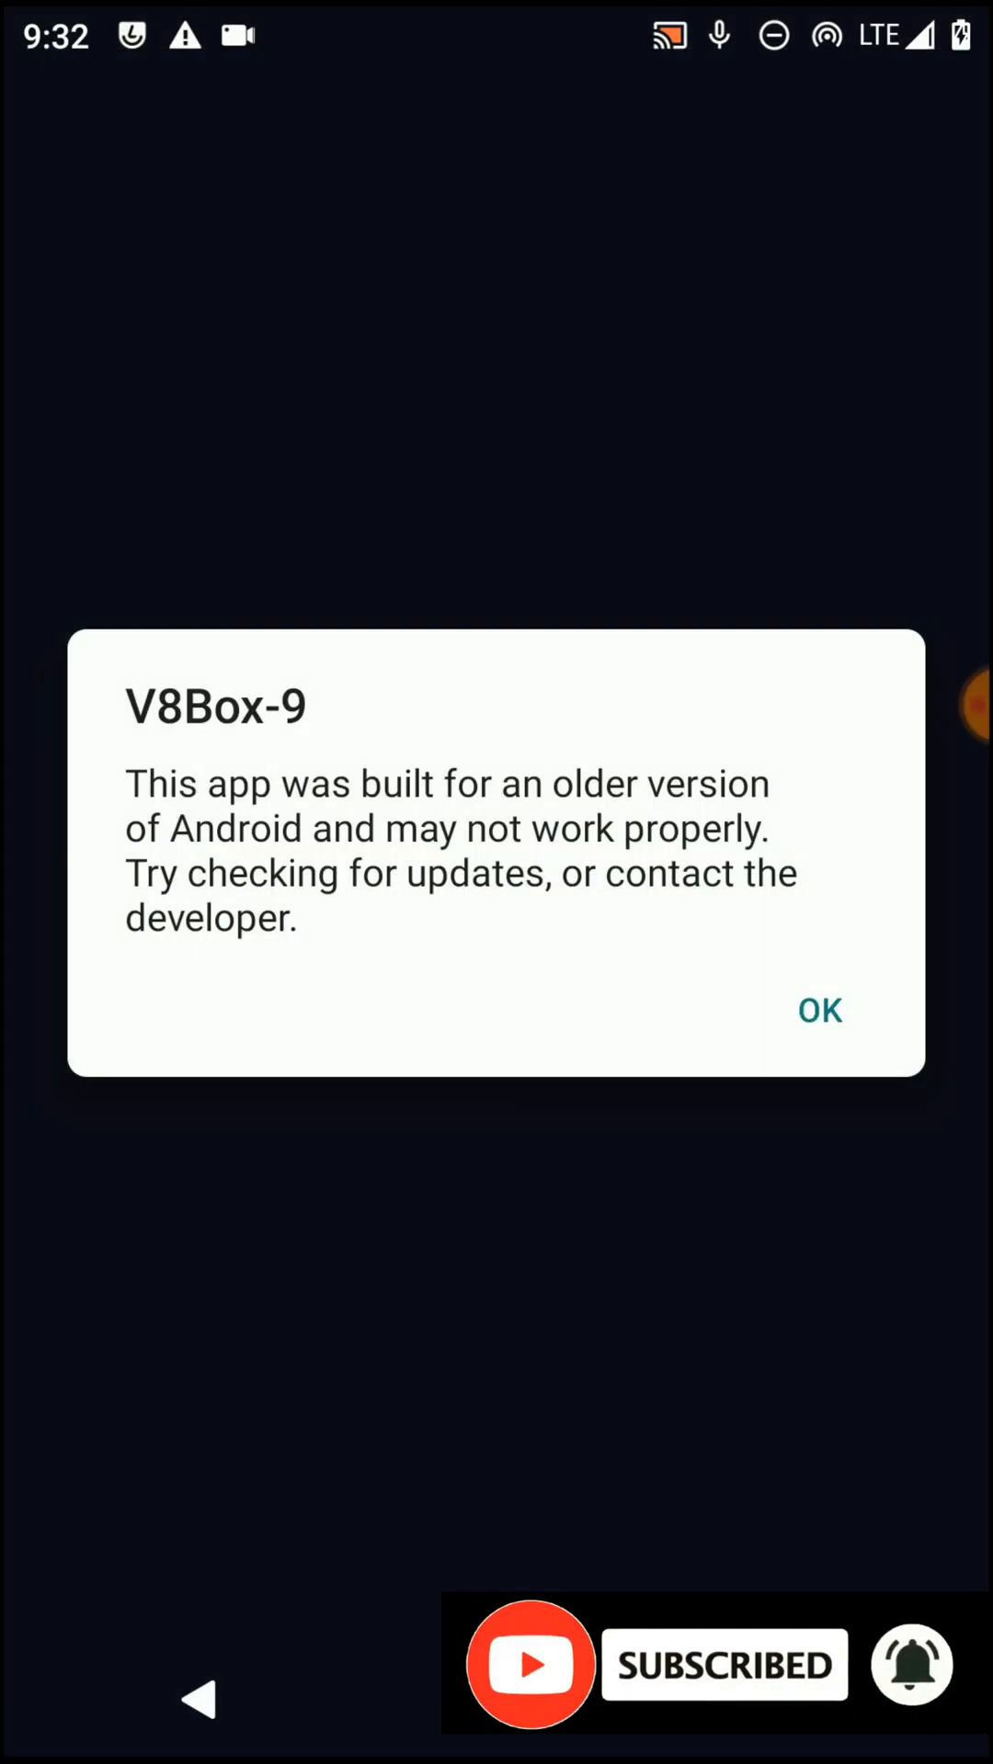
click(818, 1011)
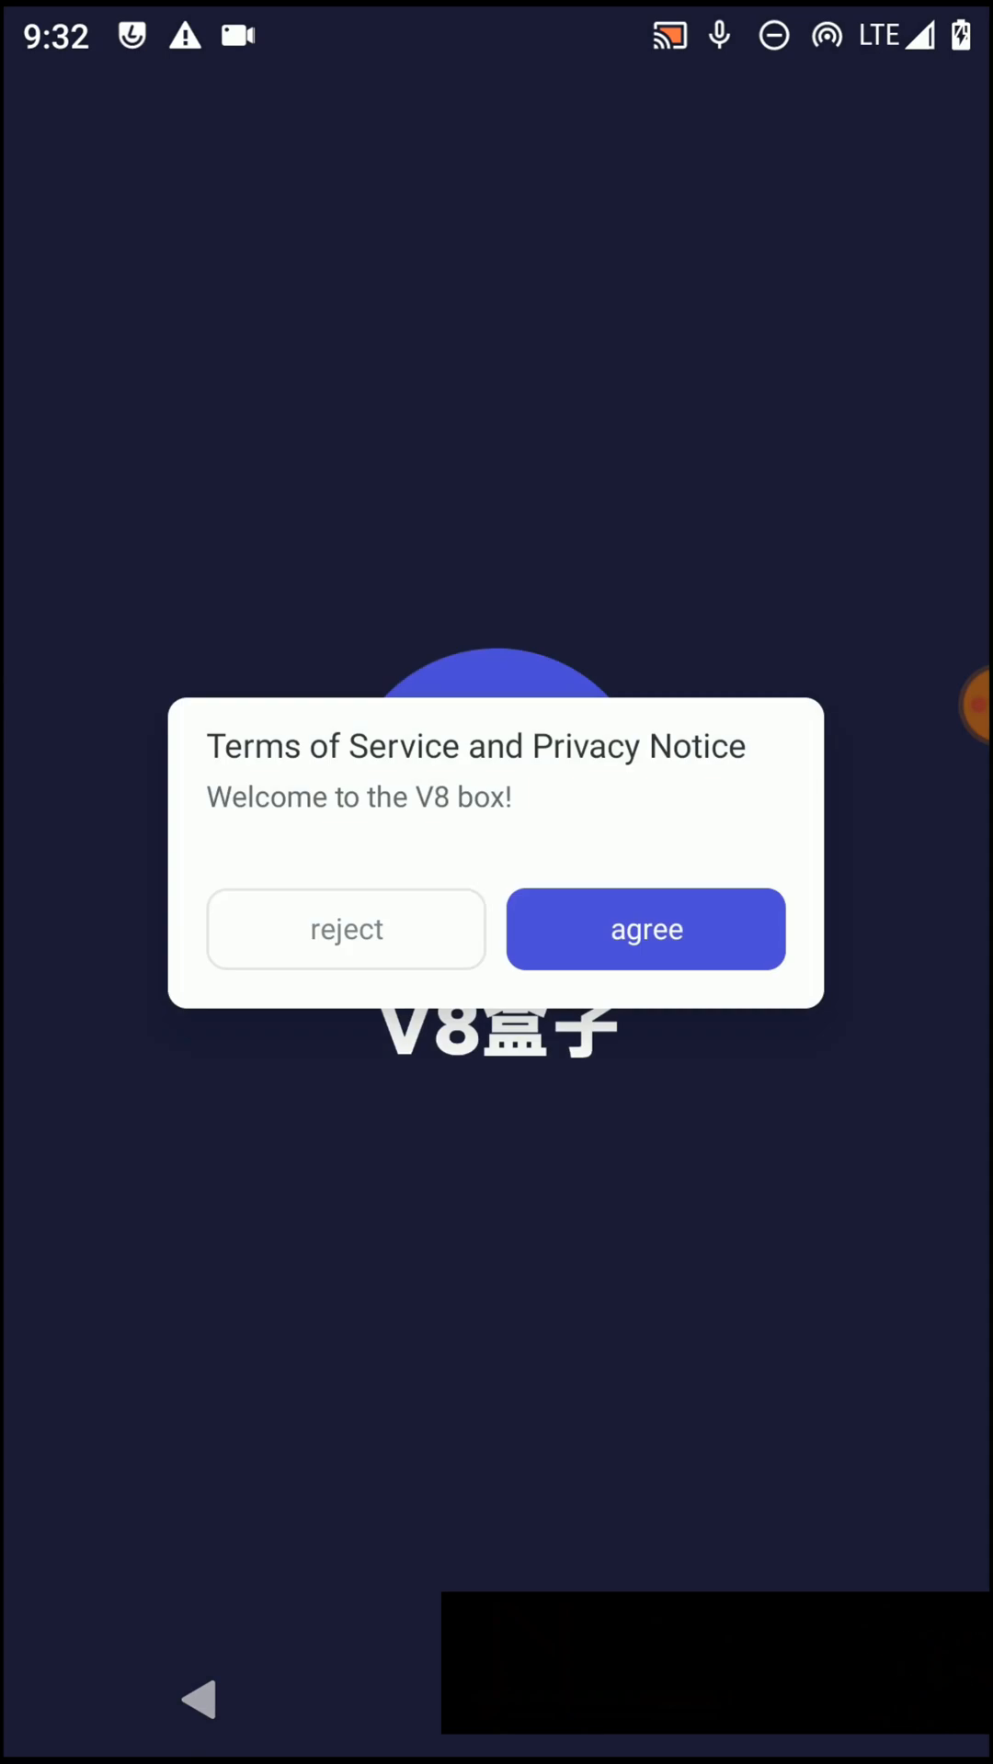
click(645, 929)
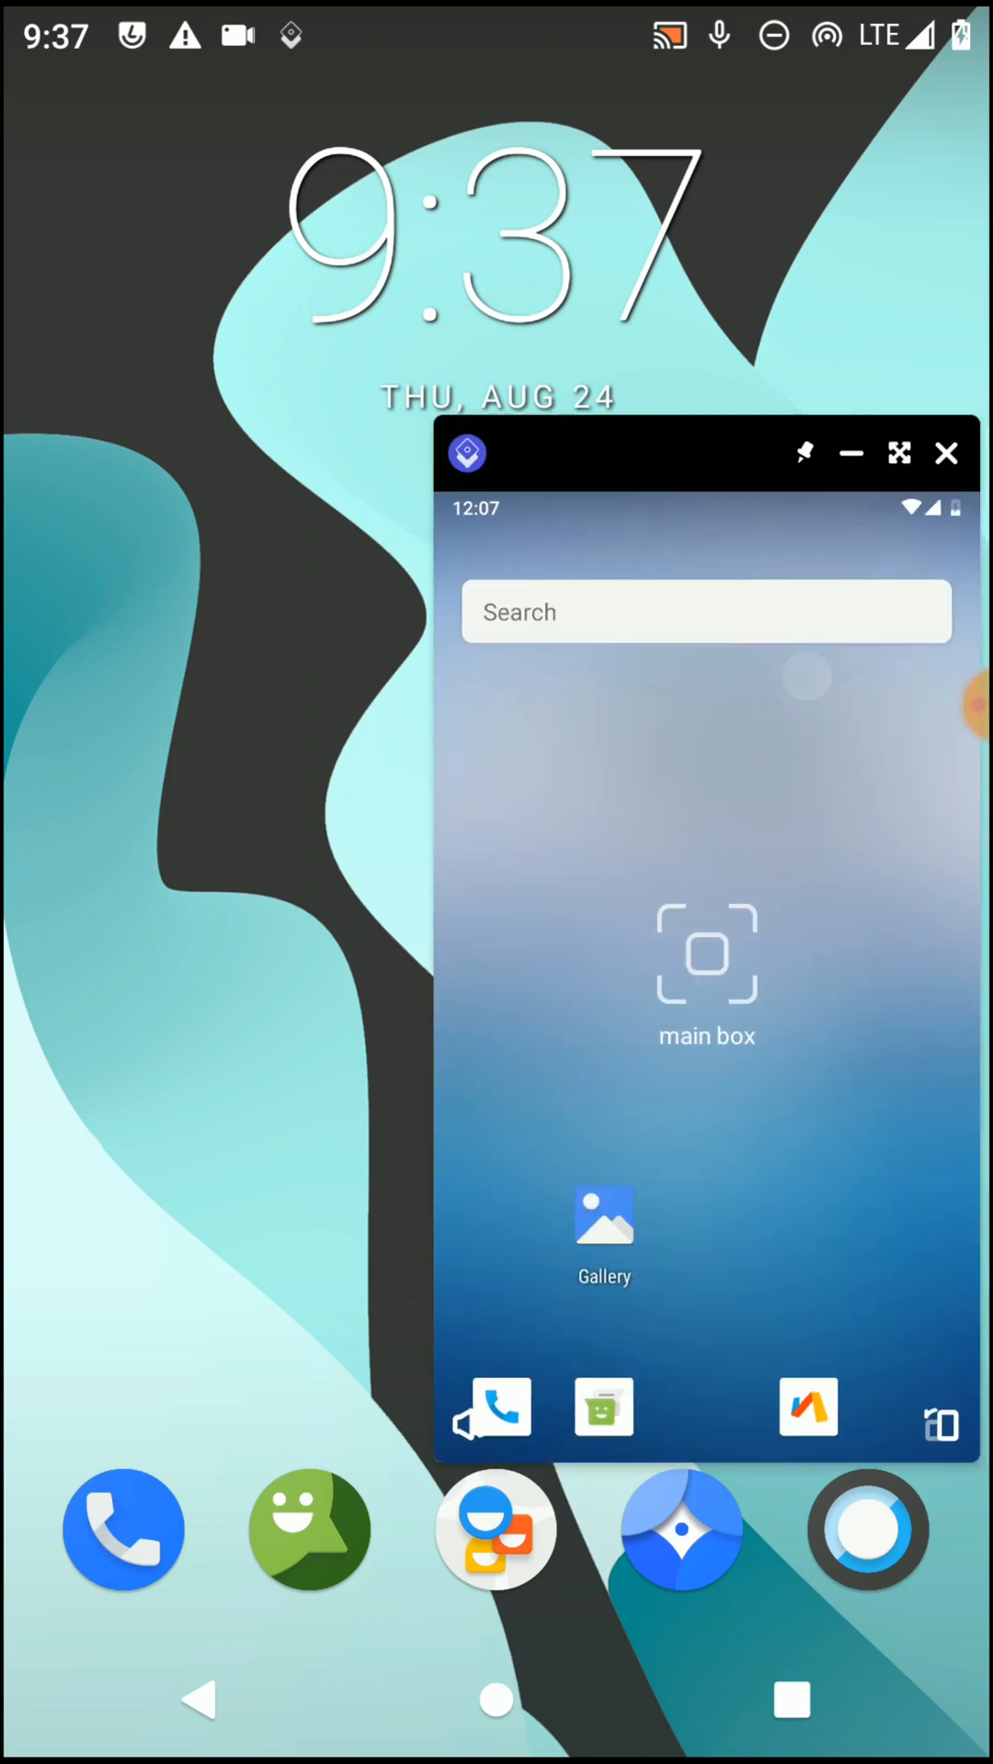
View the Android 9 version under About emulated device, then search settings for 'x'
click(899, 452)
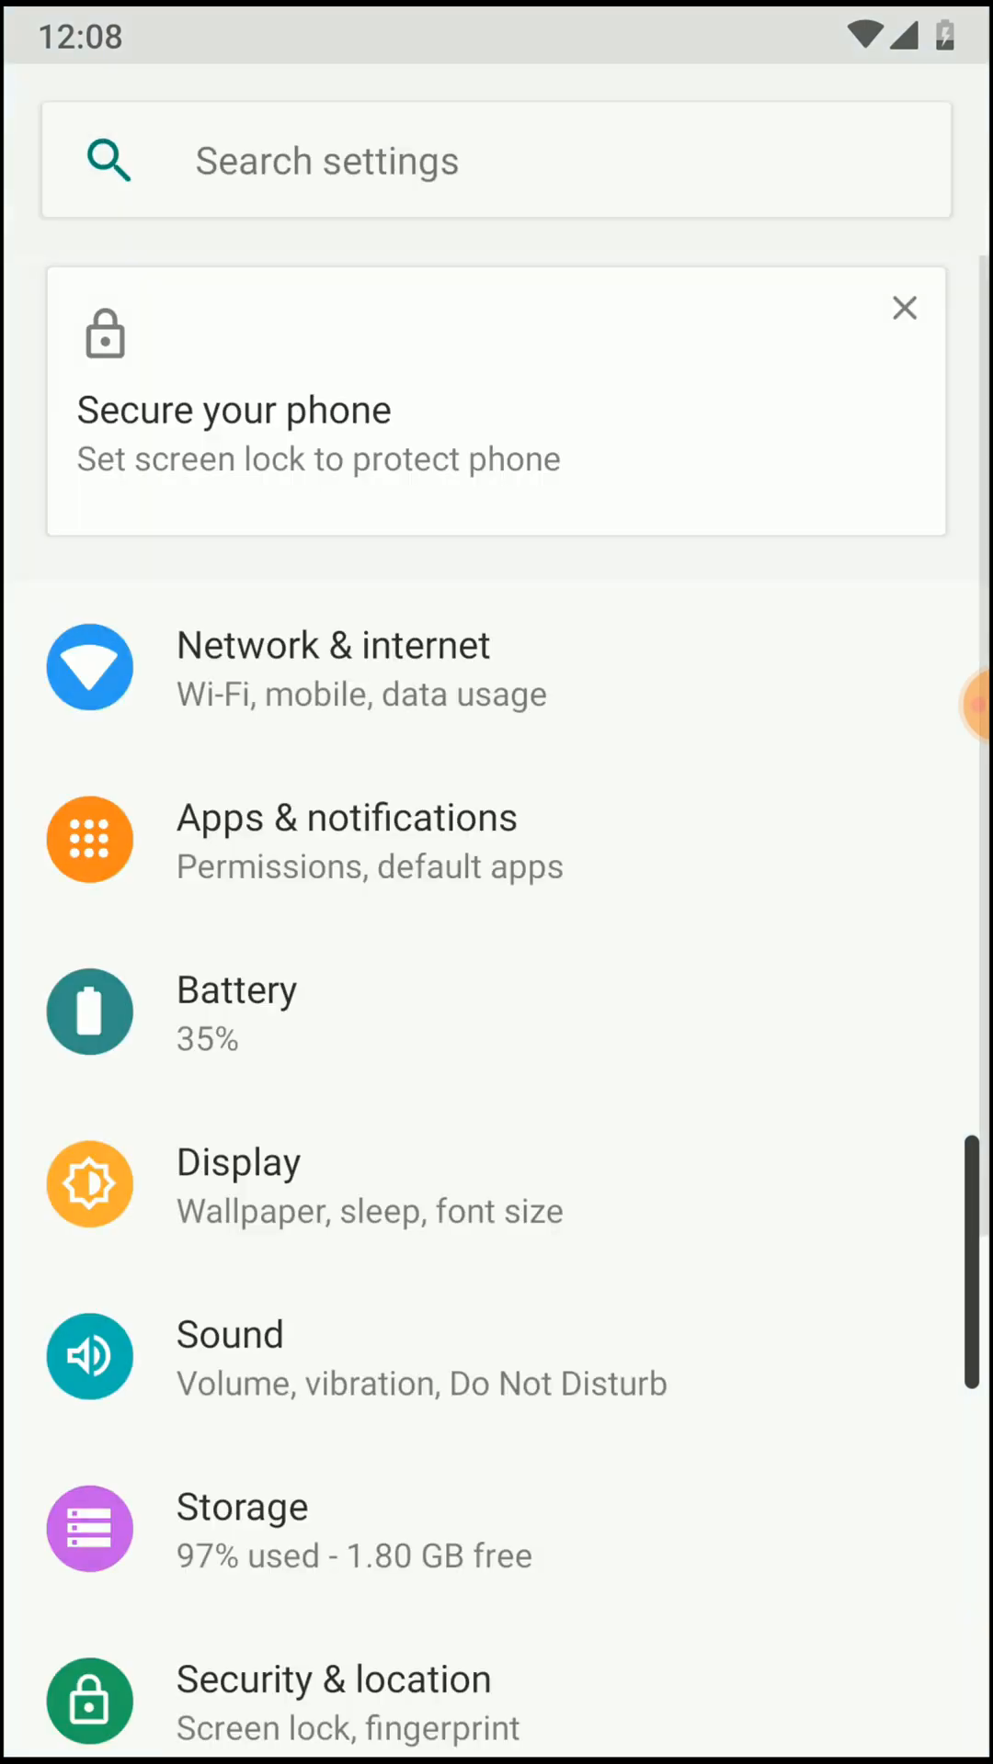
scroll(down, 3)
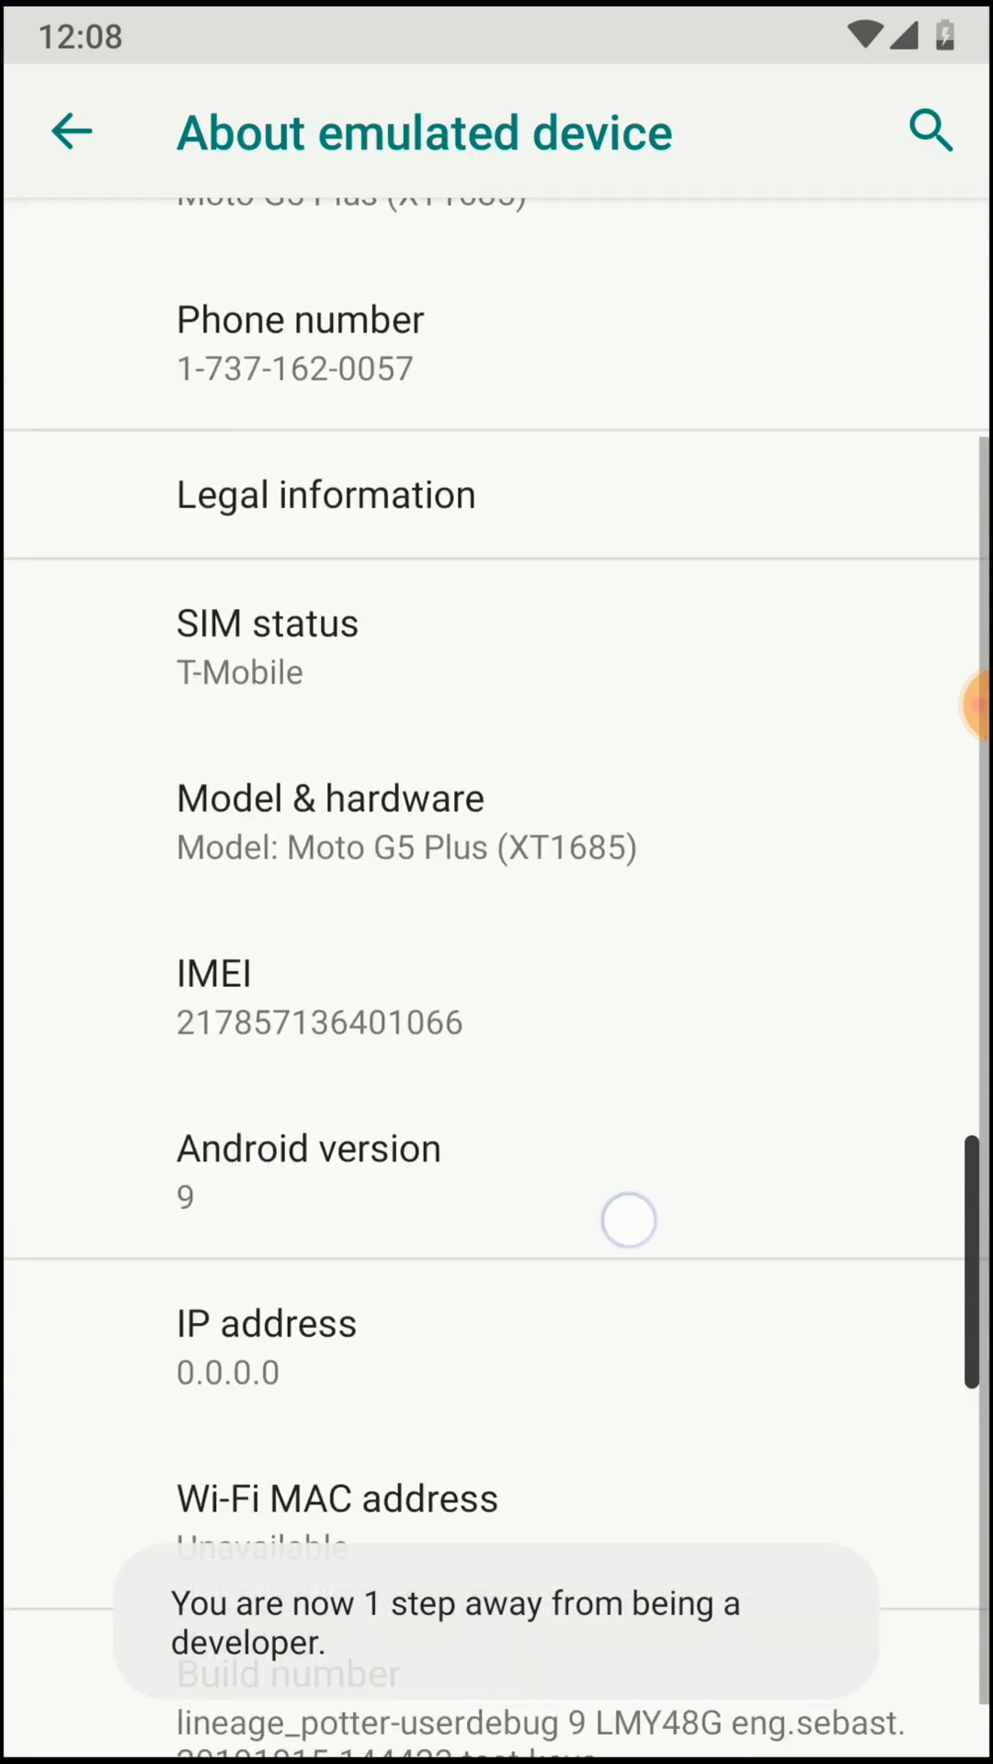
click(307, 1148)
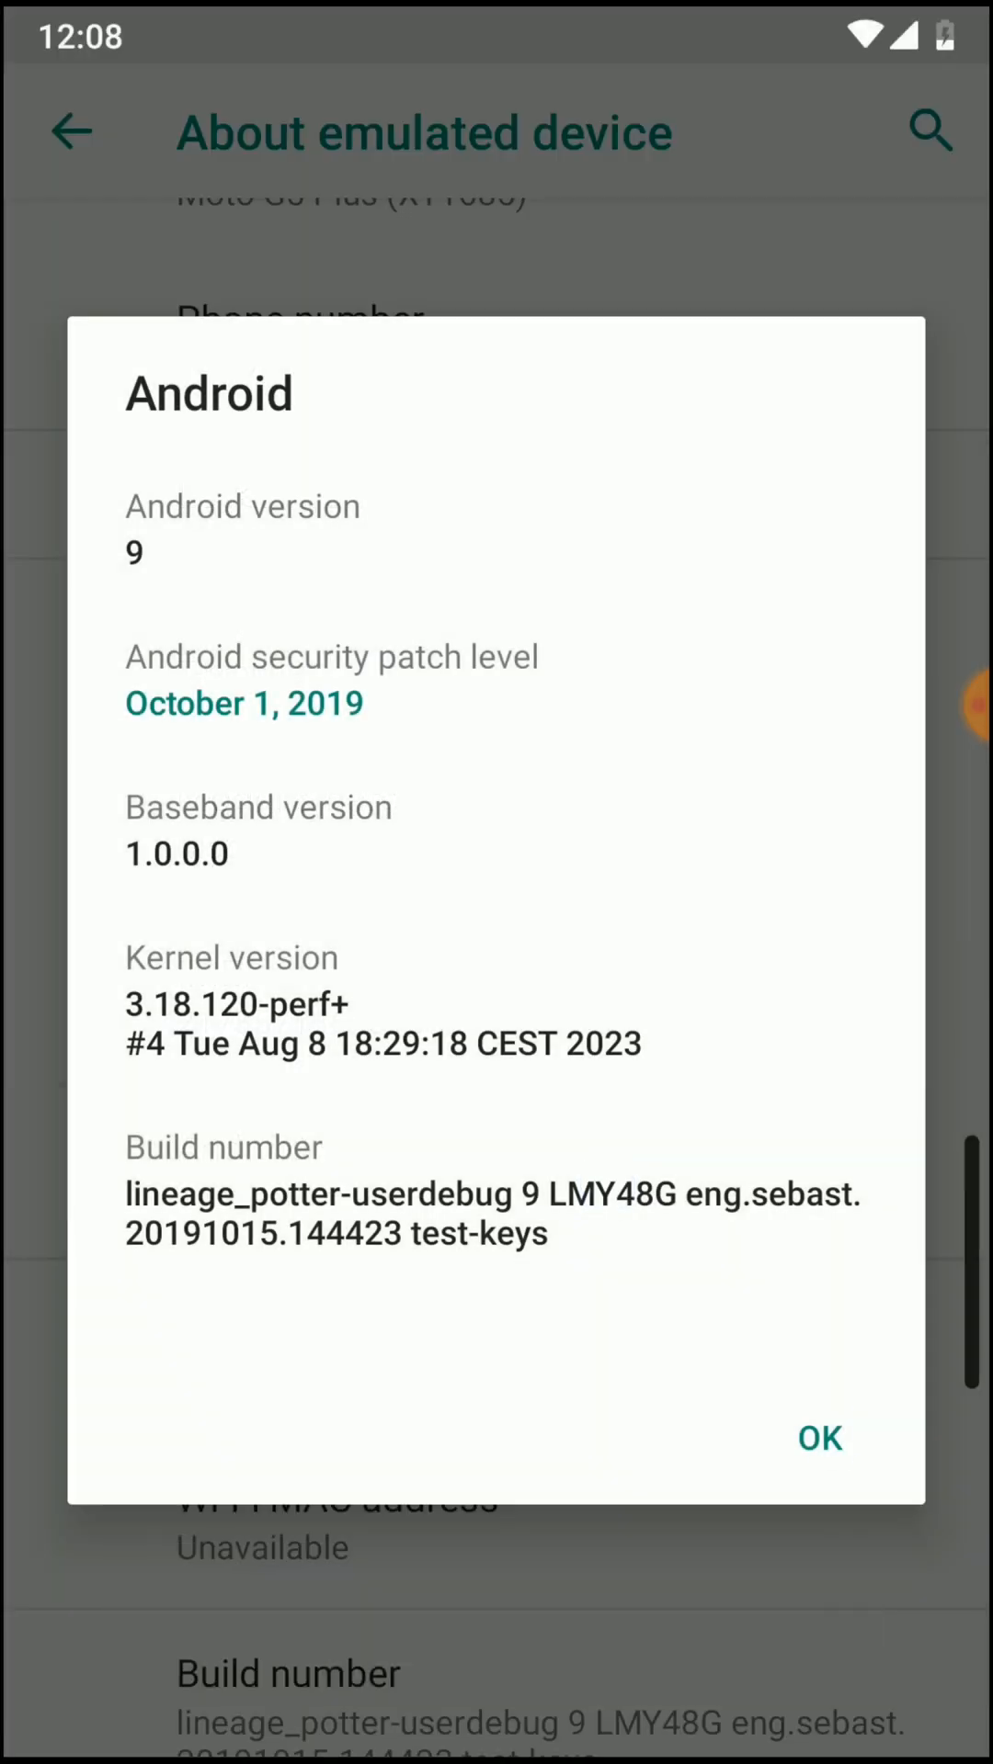
click(819, 1438)
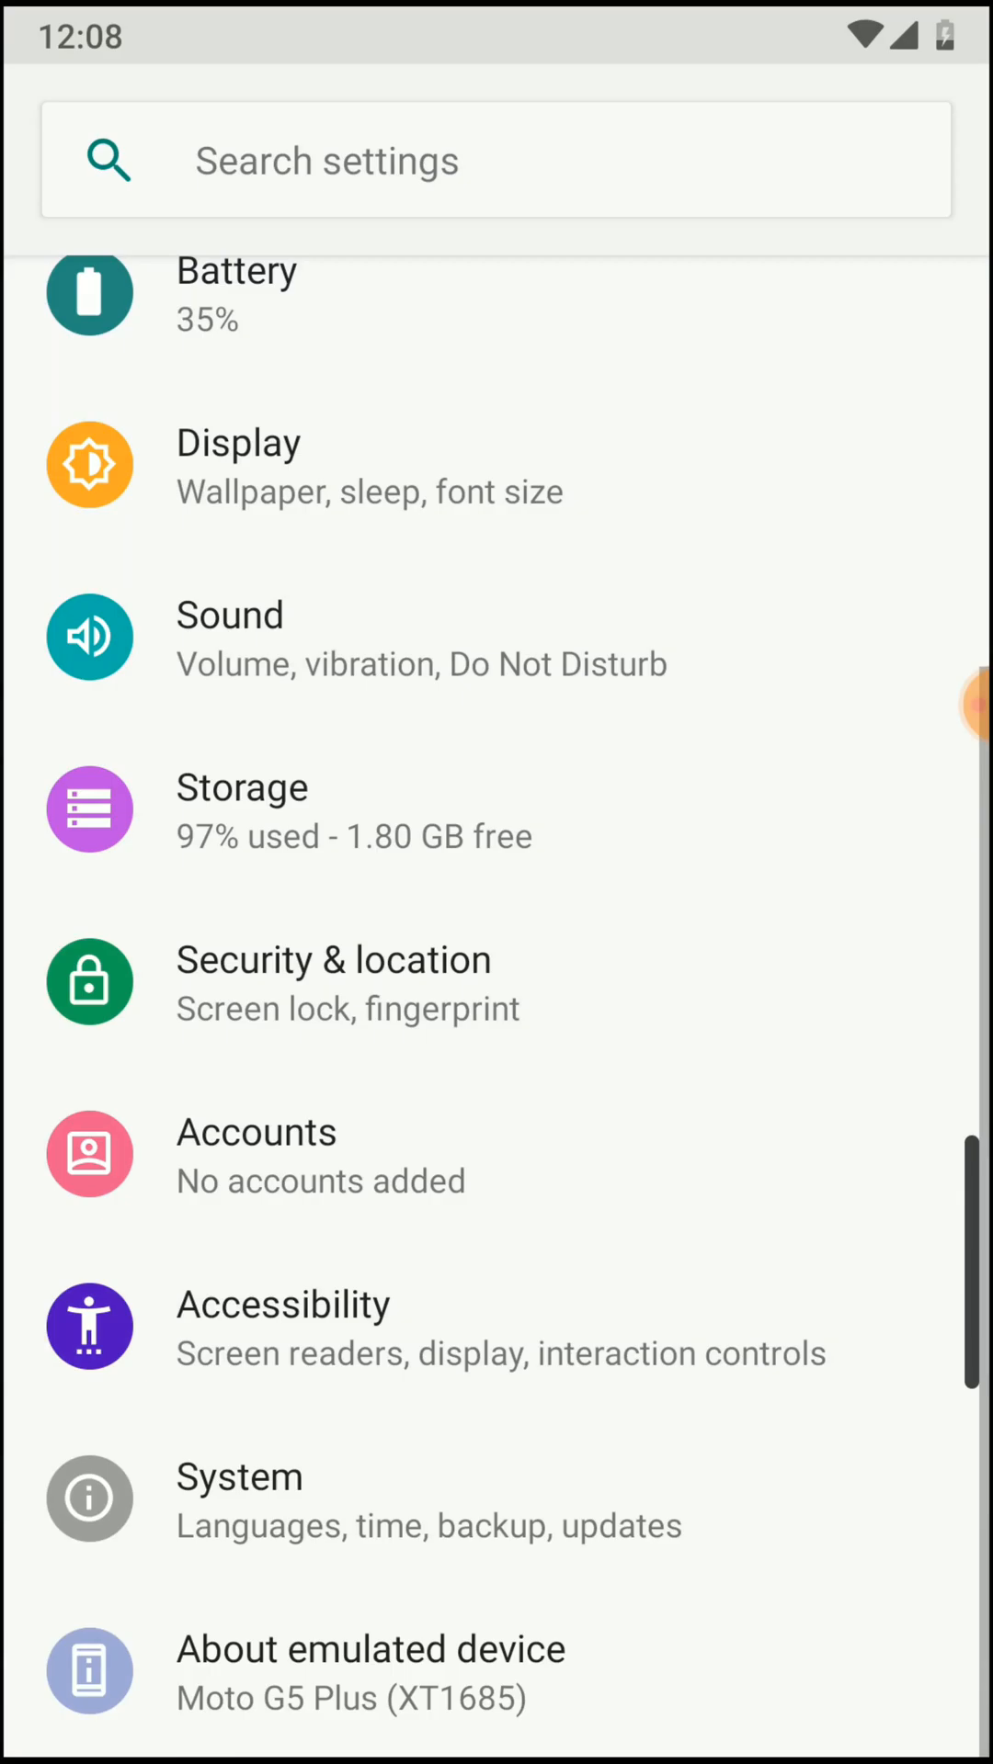
click(495, 160)
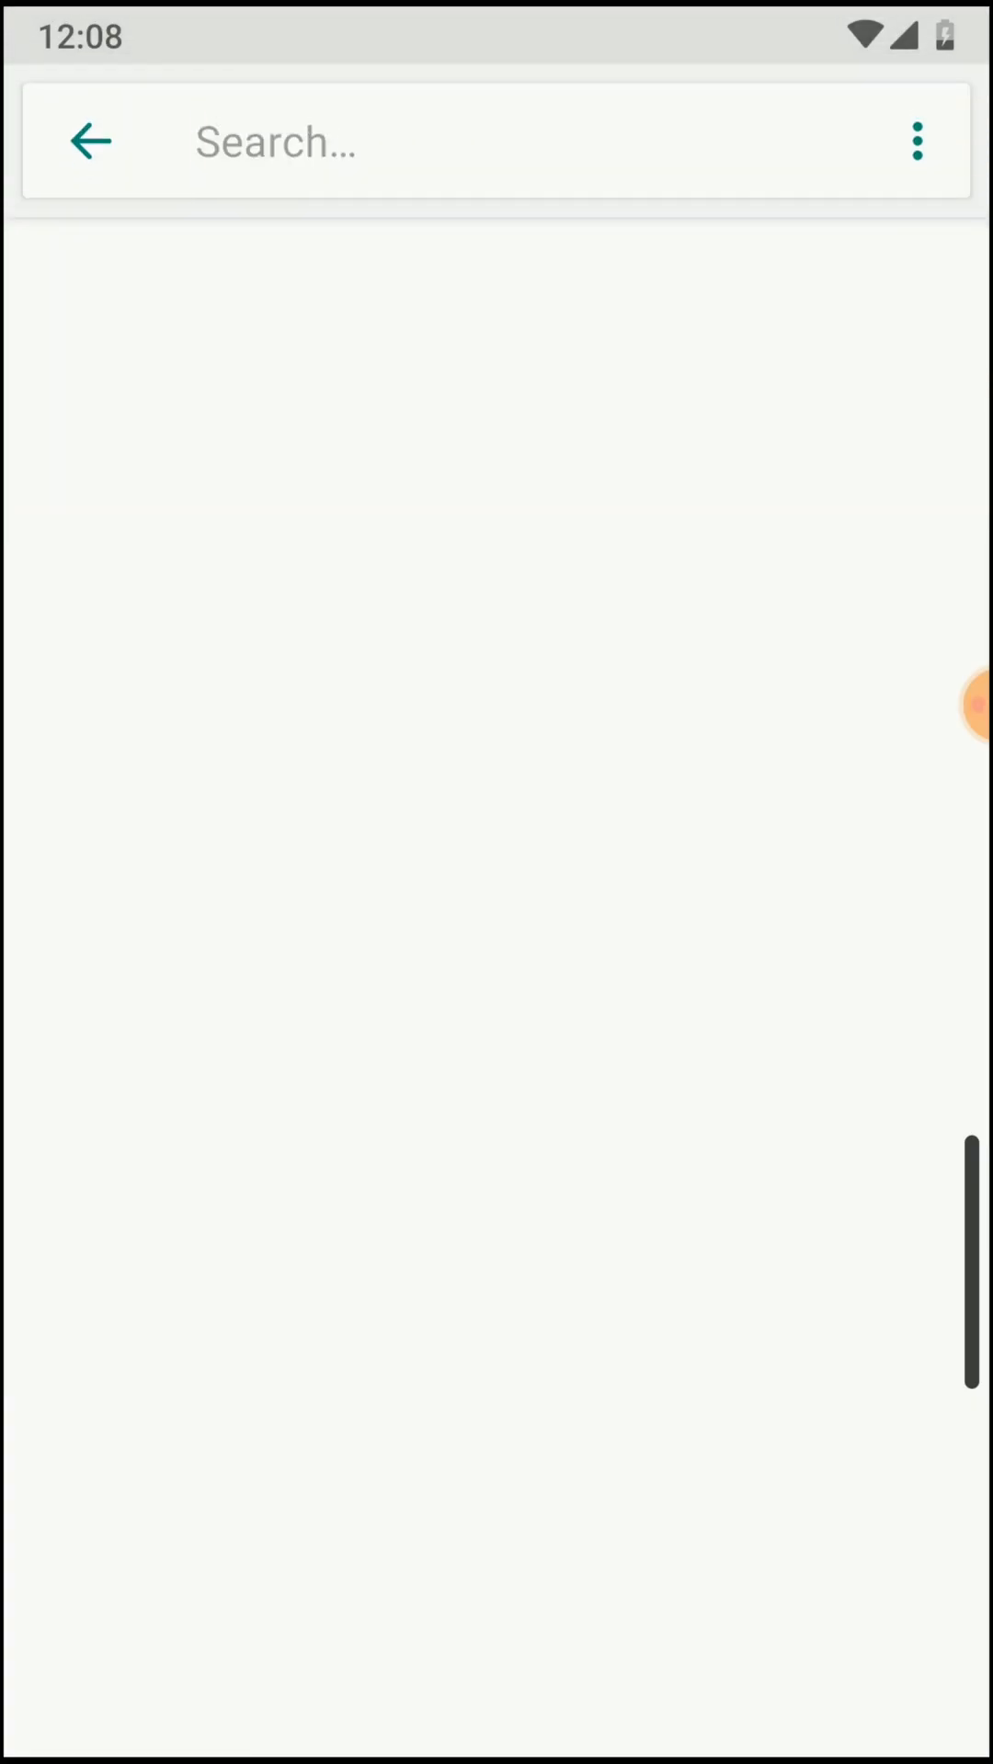
text(x)
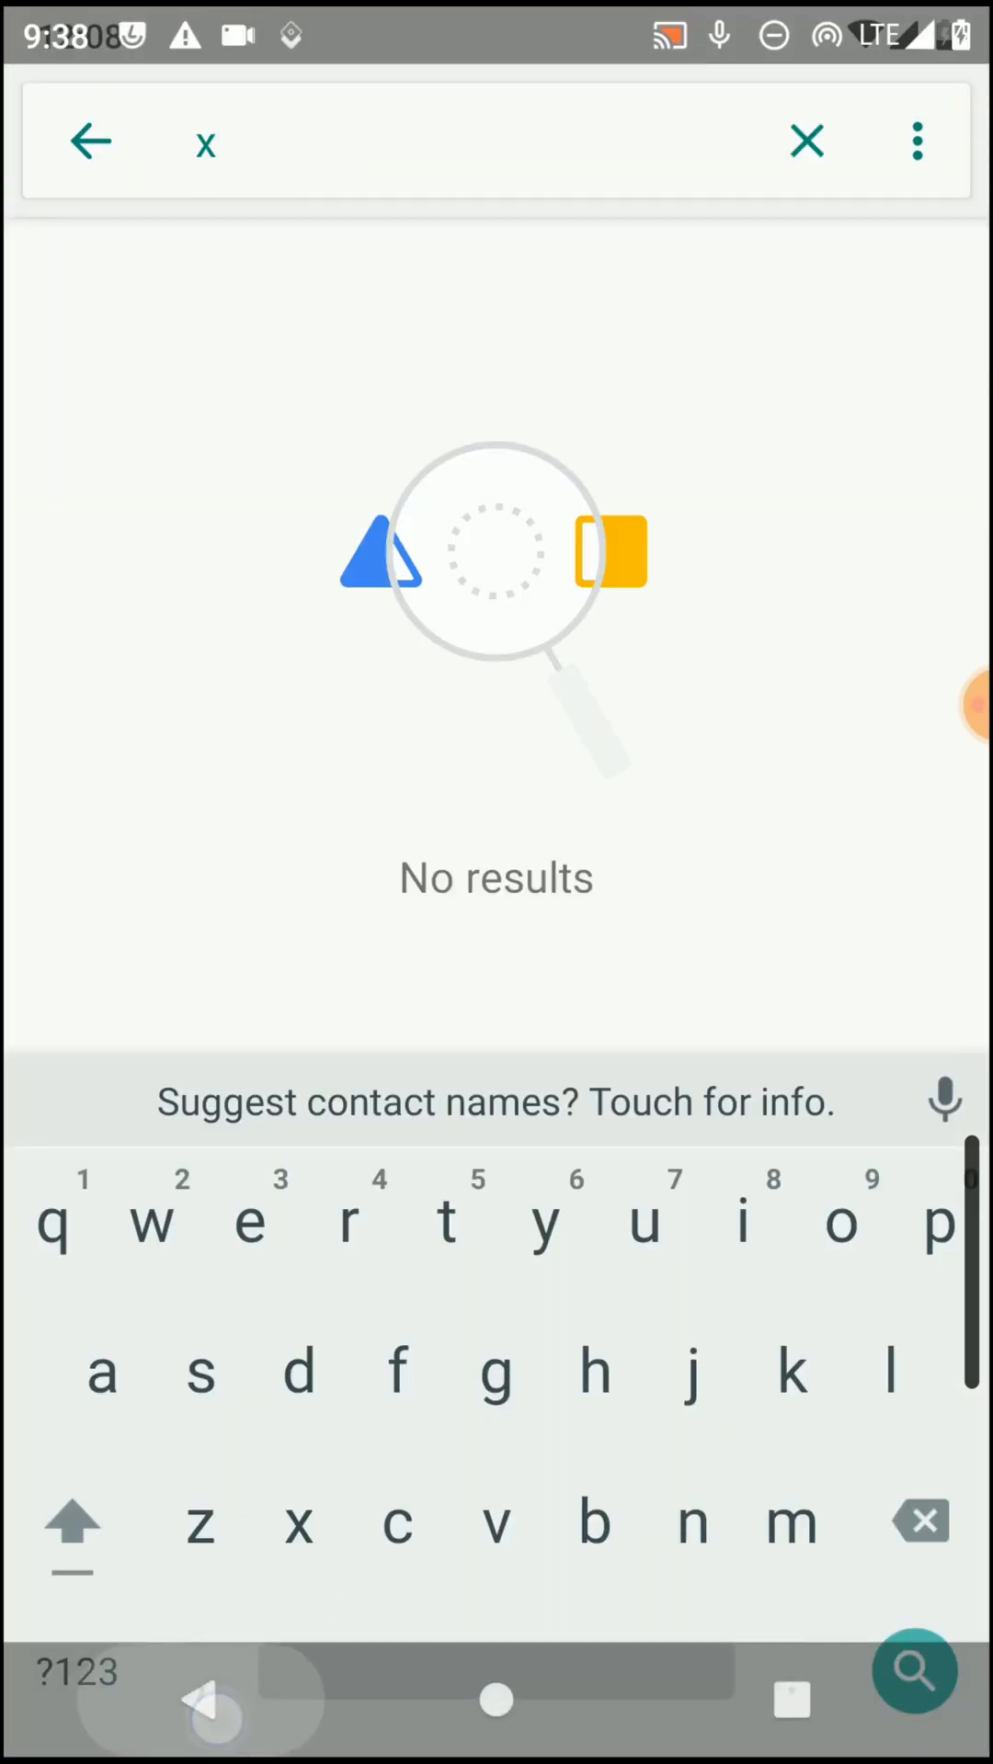
Close the settings search in the virtual system
click(91, 140)
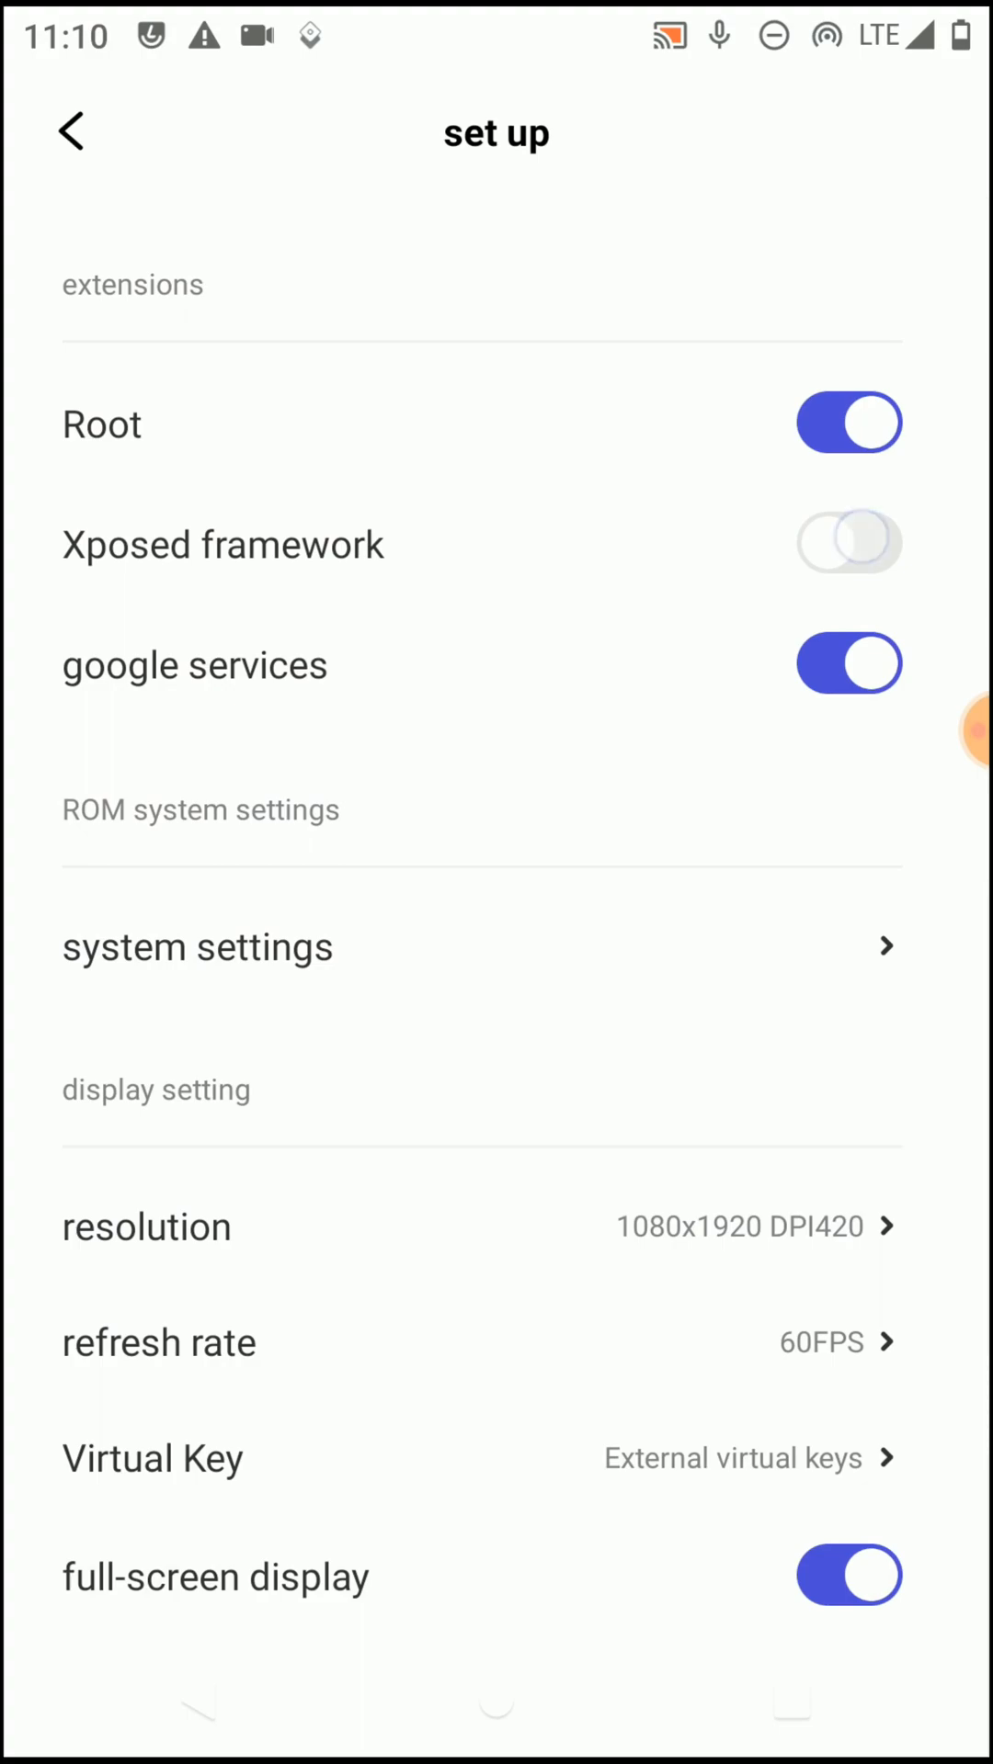
Open the virtual system's app drawer and scroll through the installed apps
click(848, 543)
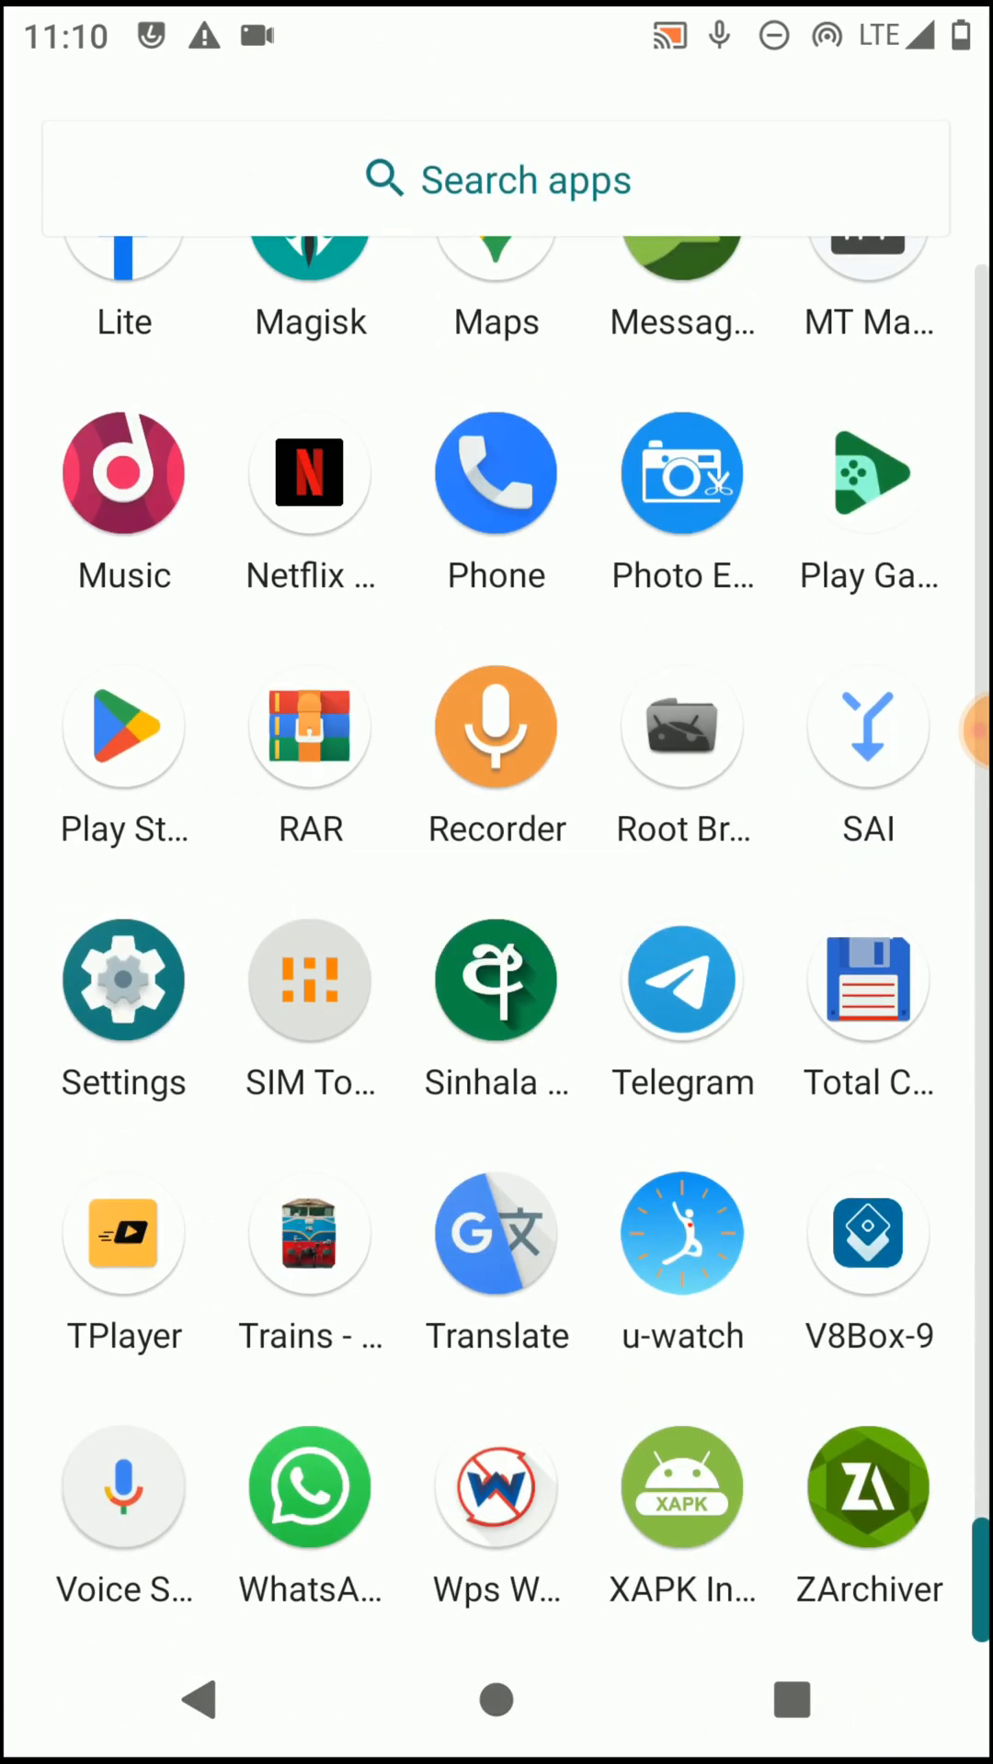
scroll(up, 3)
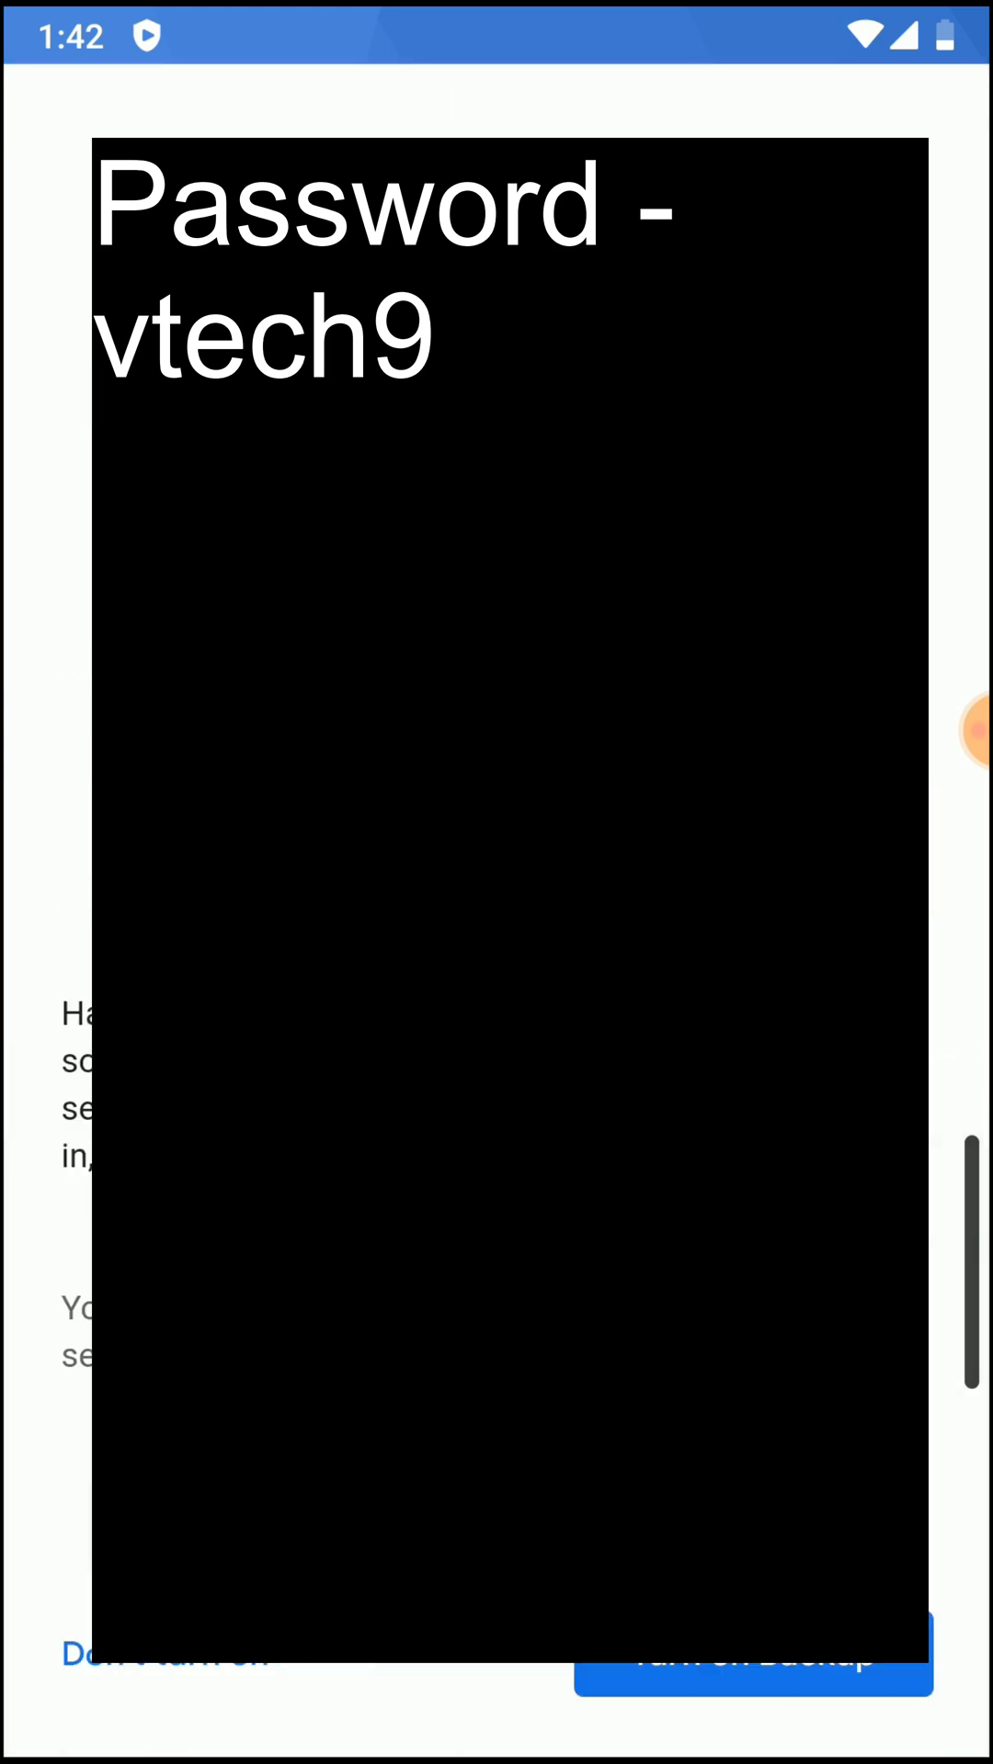
Skip the backup choice, accept Google terms and install Root Browser Classic
click(752, 1657)
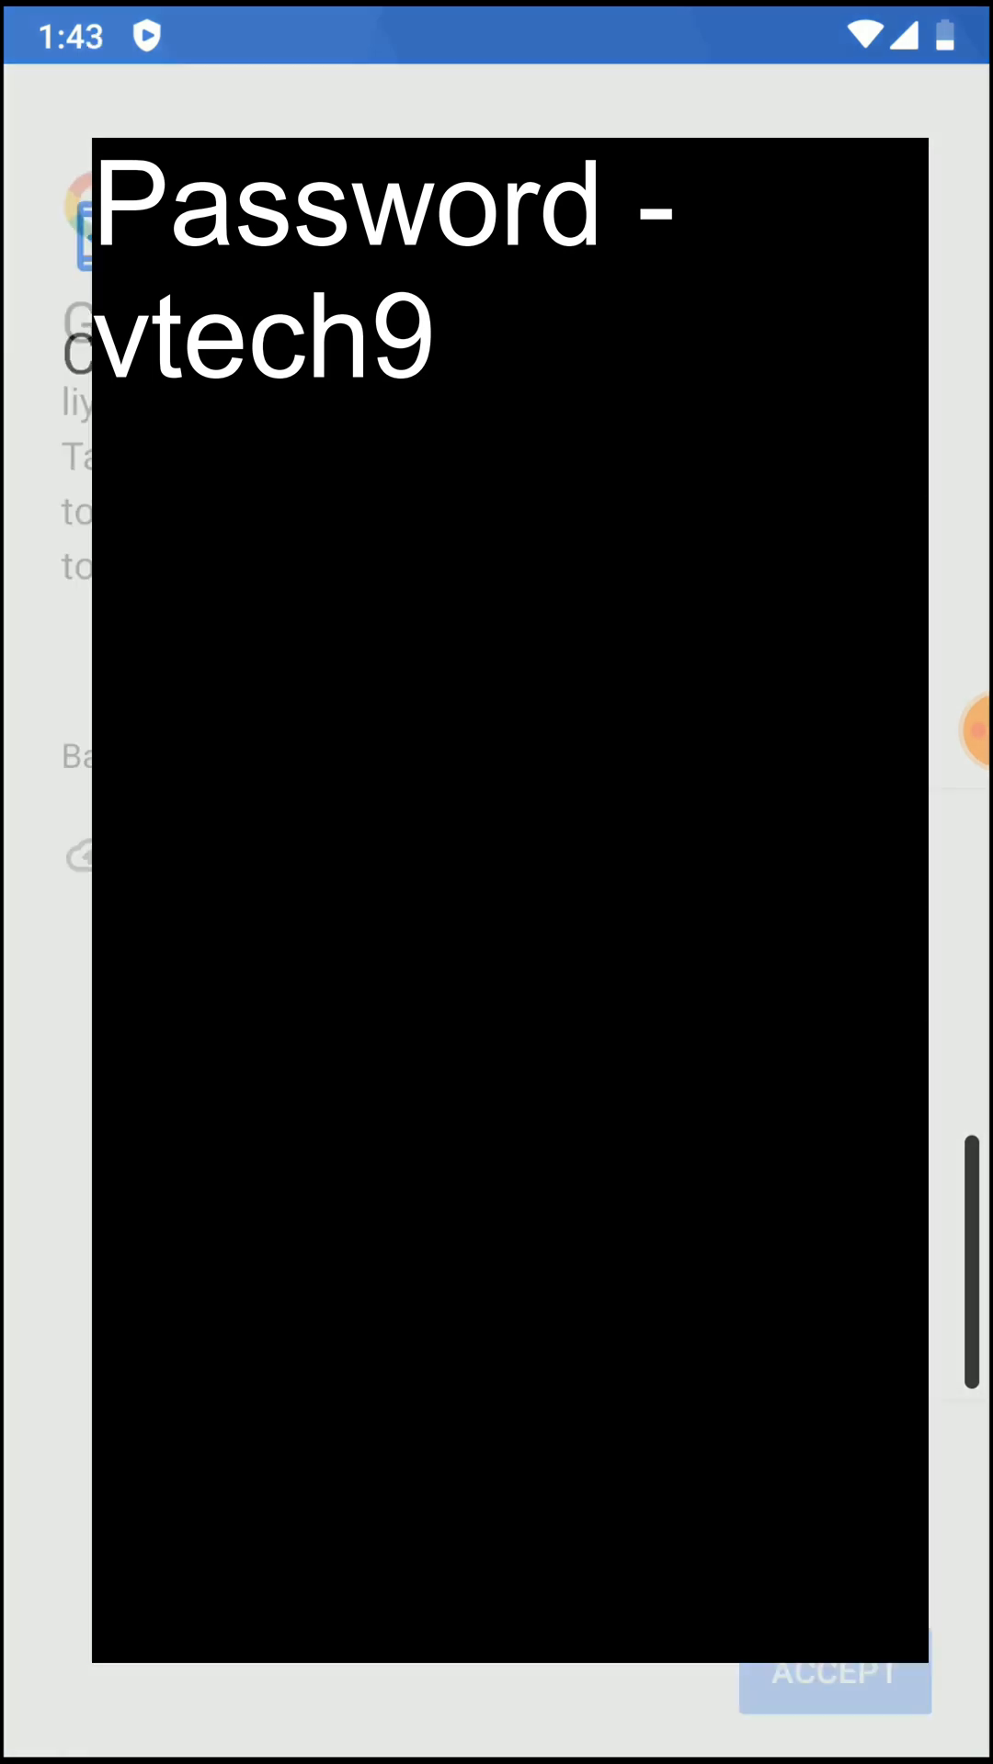
click(832, 1673)
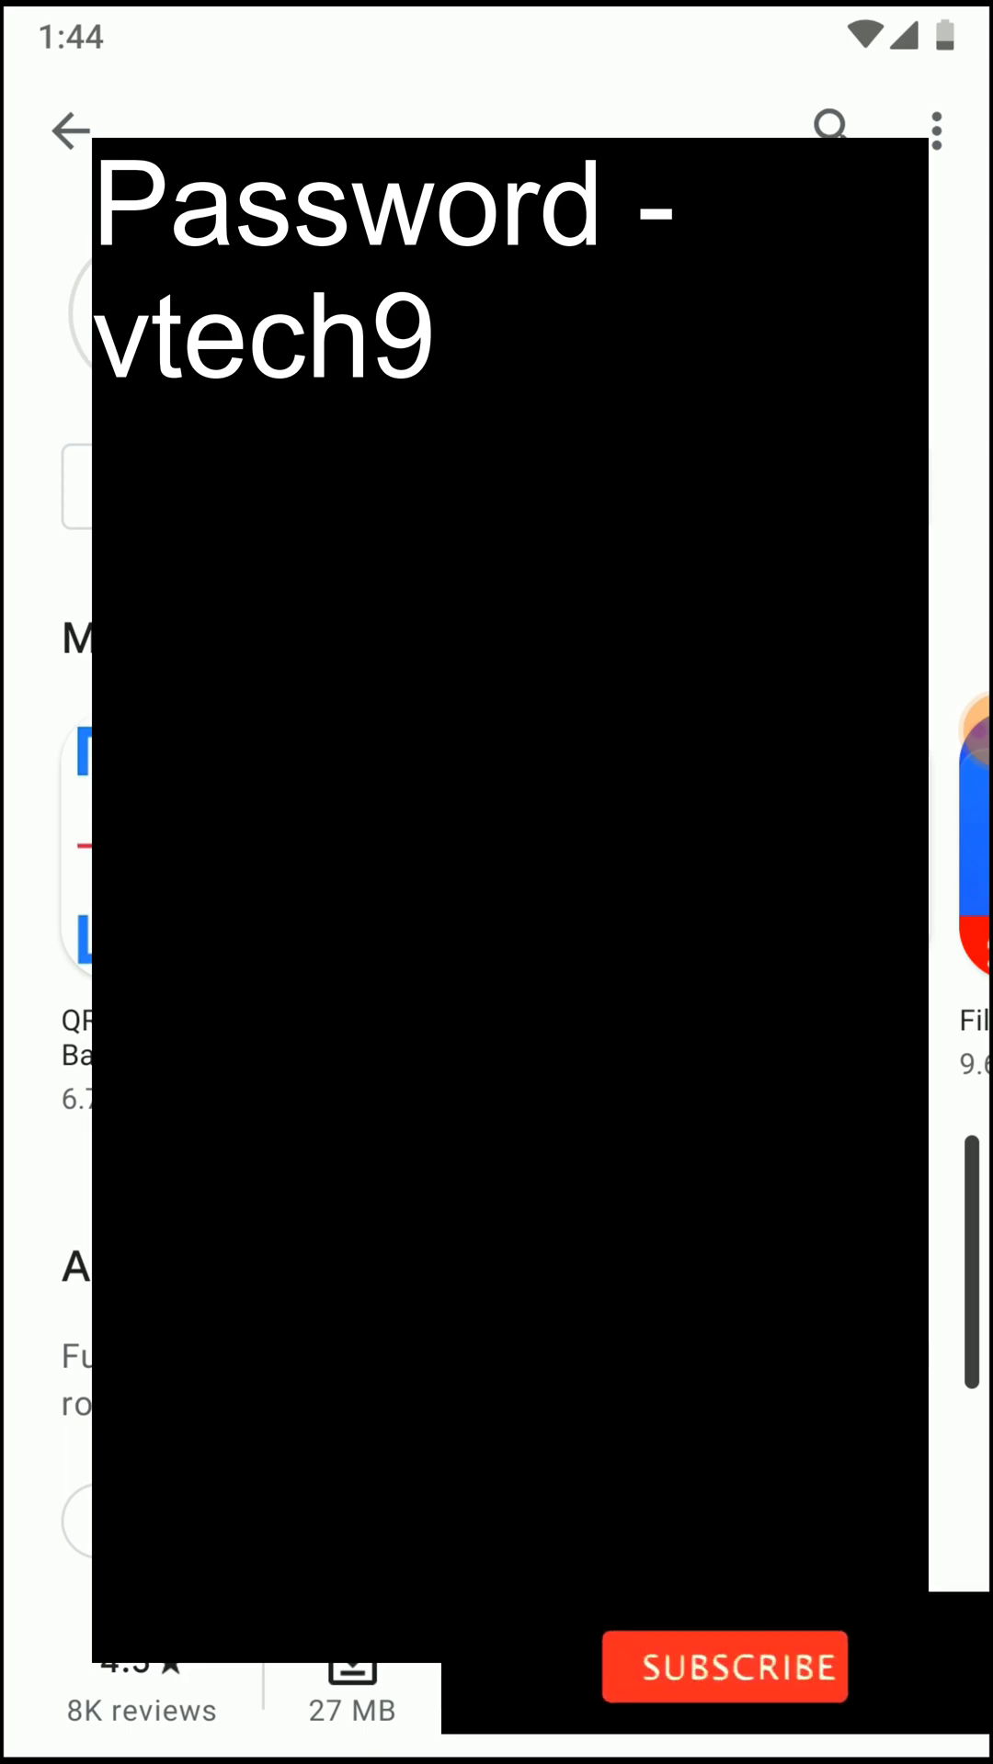
click(723, 1666)
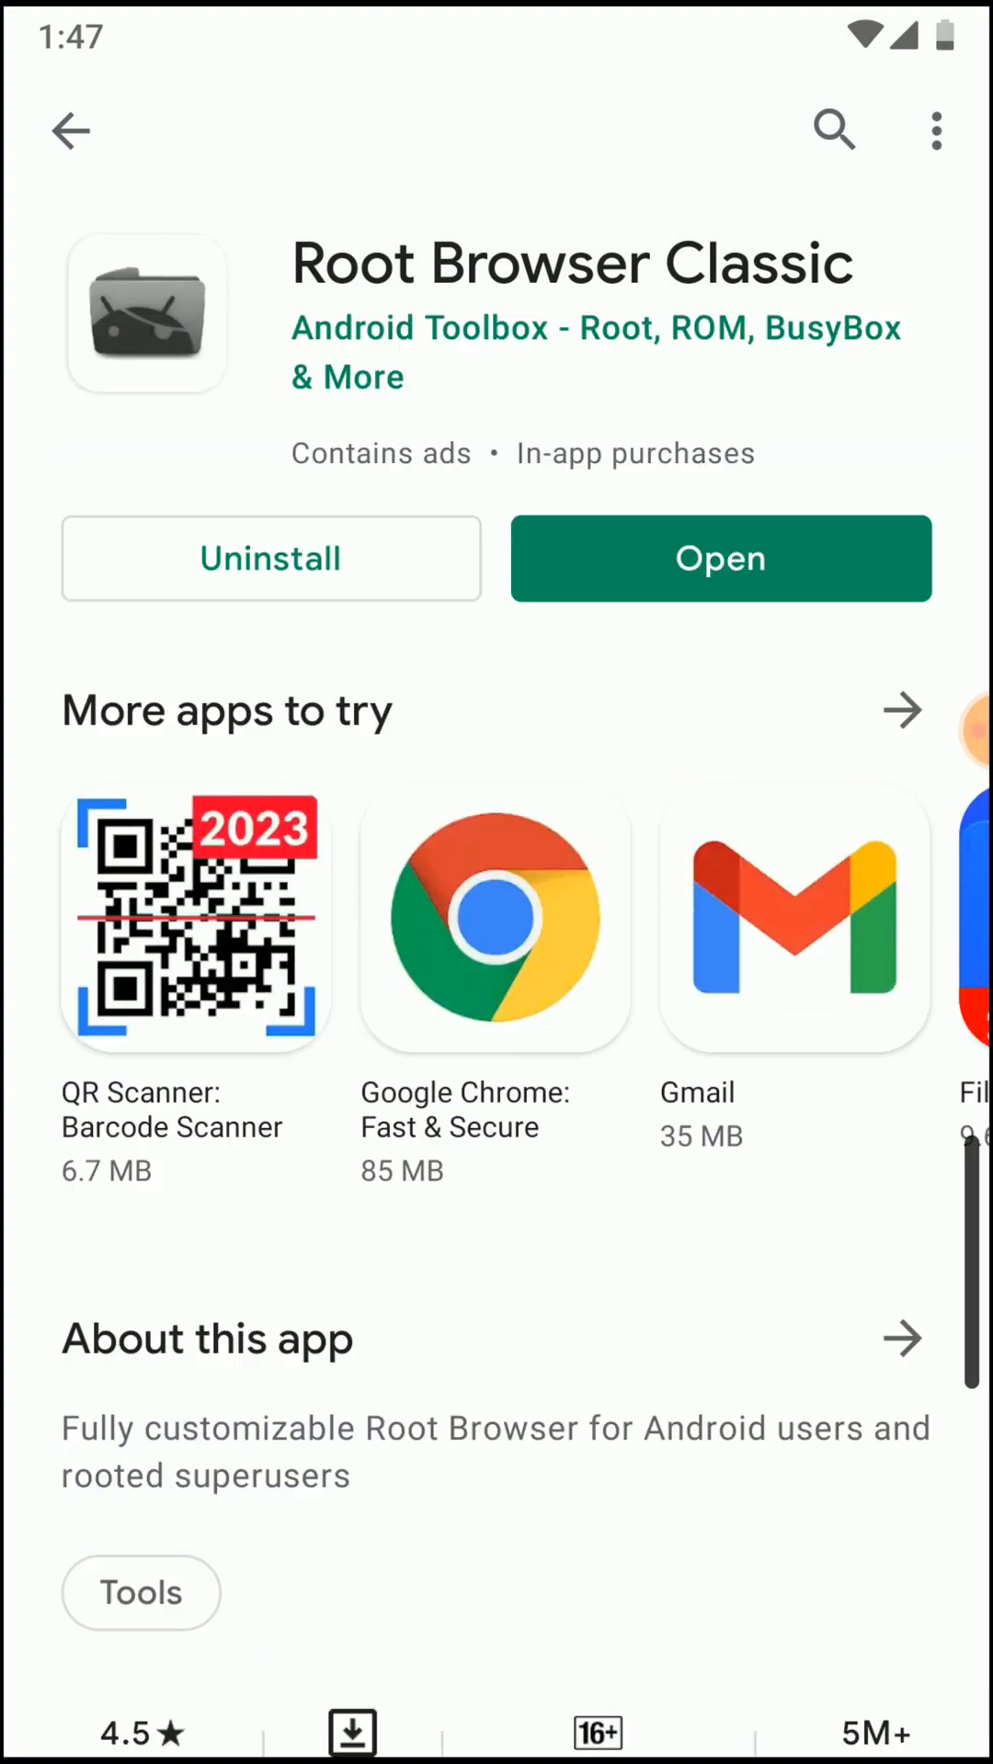
Open Root Browser Classic and grant it superuser access, remembered forever
click(717, 558)
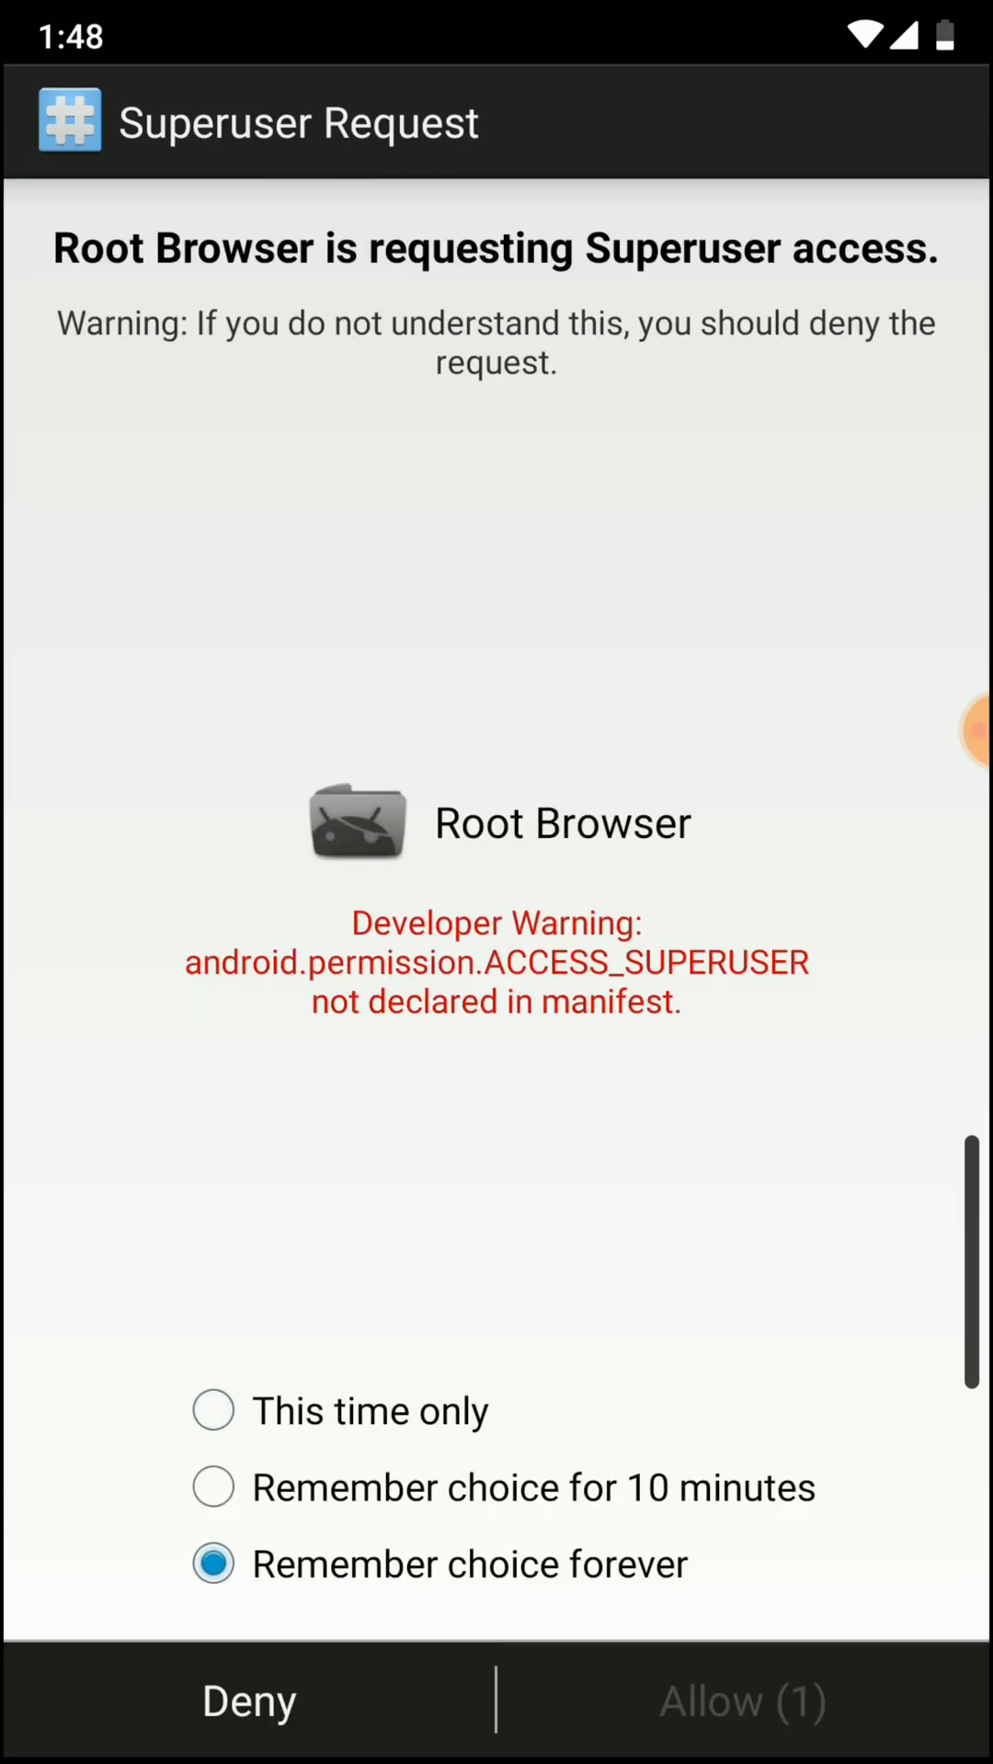
click(742, 1699)
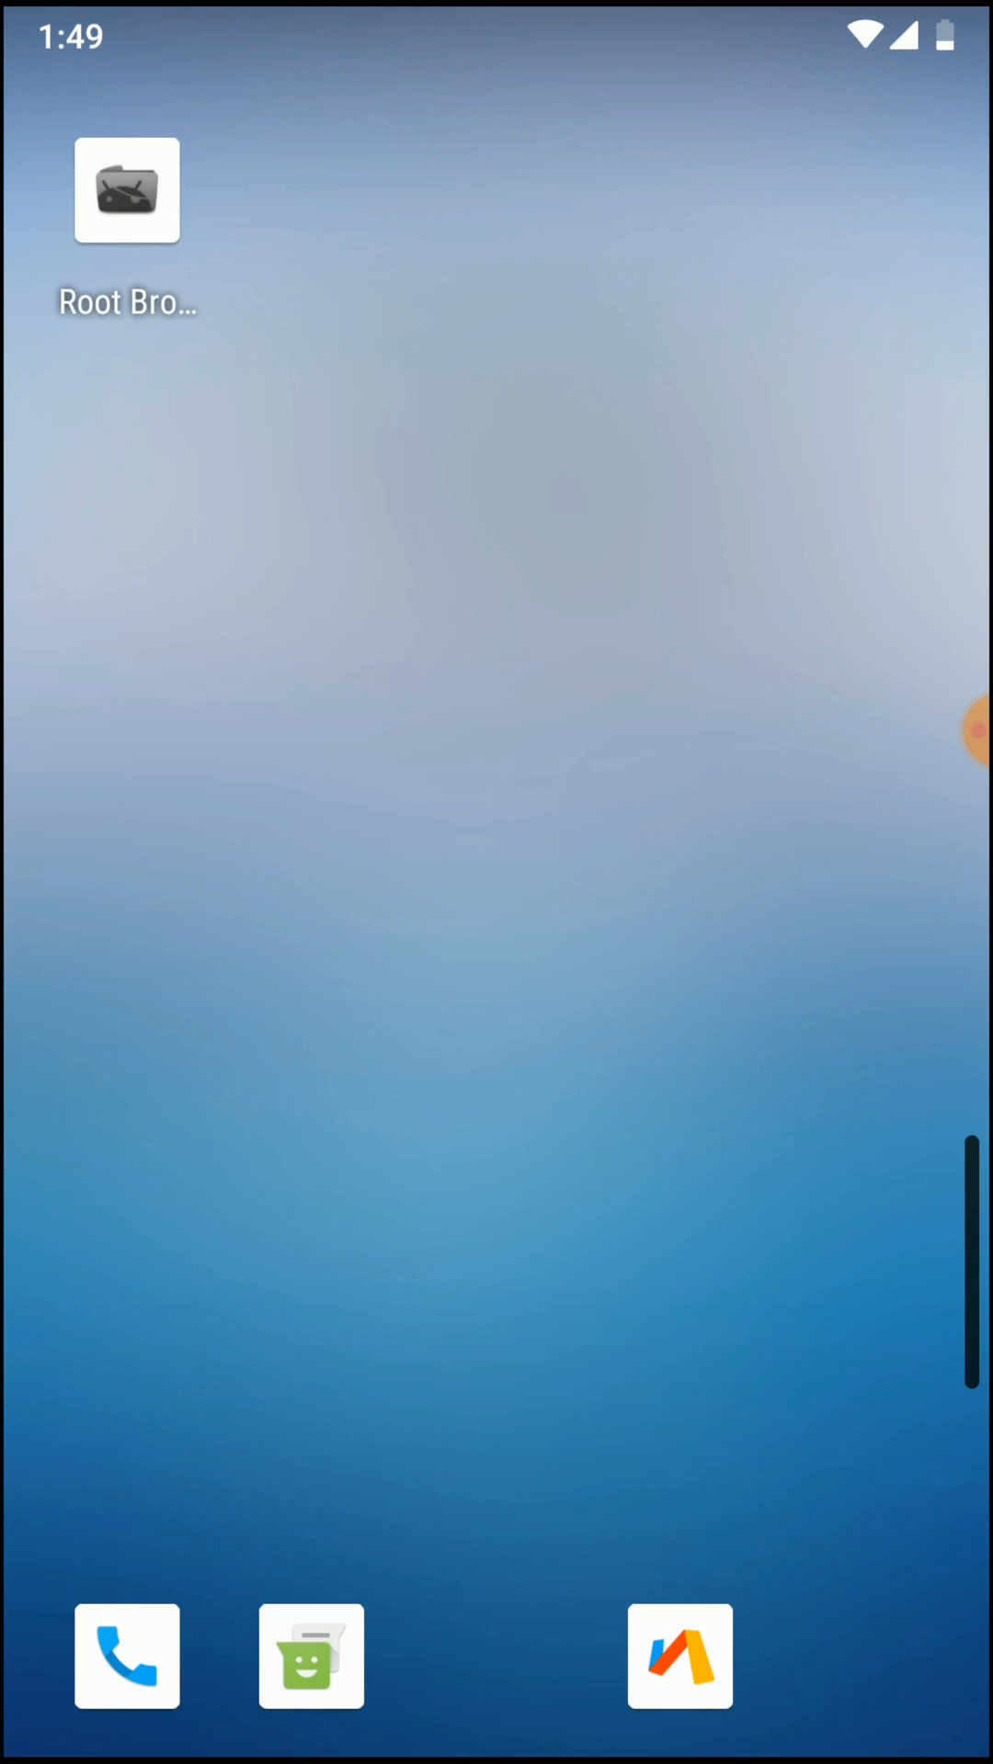
click(481, 1688)
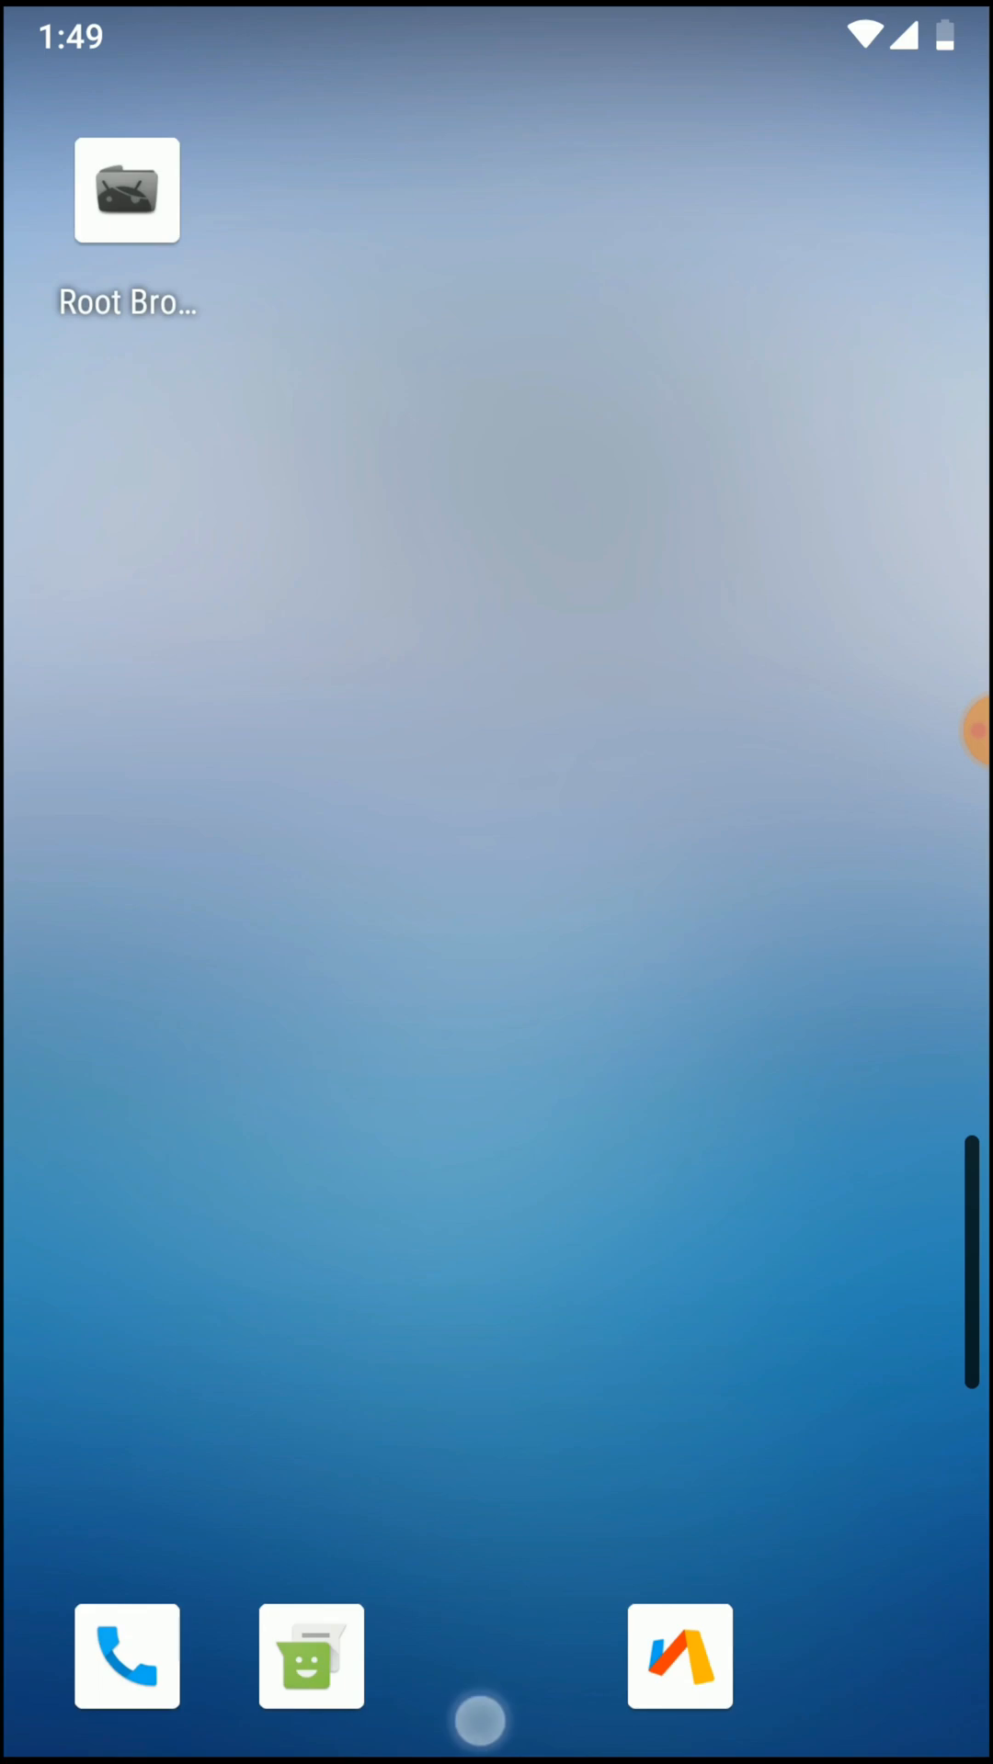